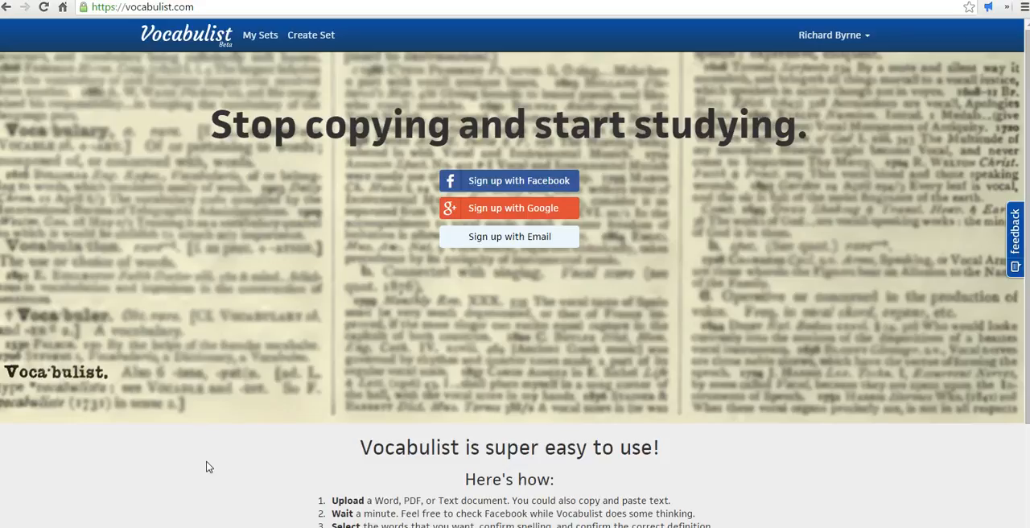
pyautogui.moveTo(311, 35)
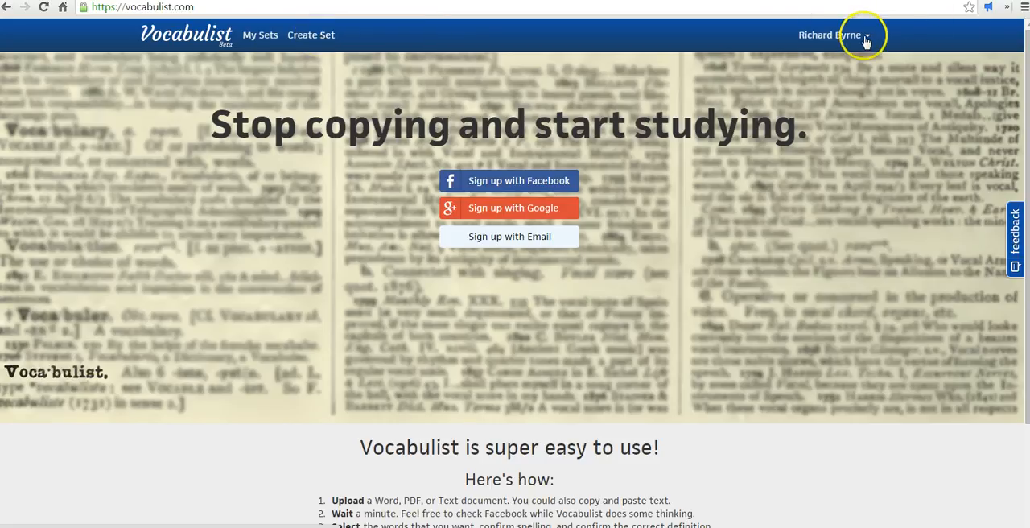
# Step: Switch from the Vocabulist home page to the Avalon Project Atlantic Charter tab
pyautogui.click(311, 36)
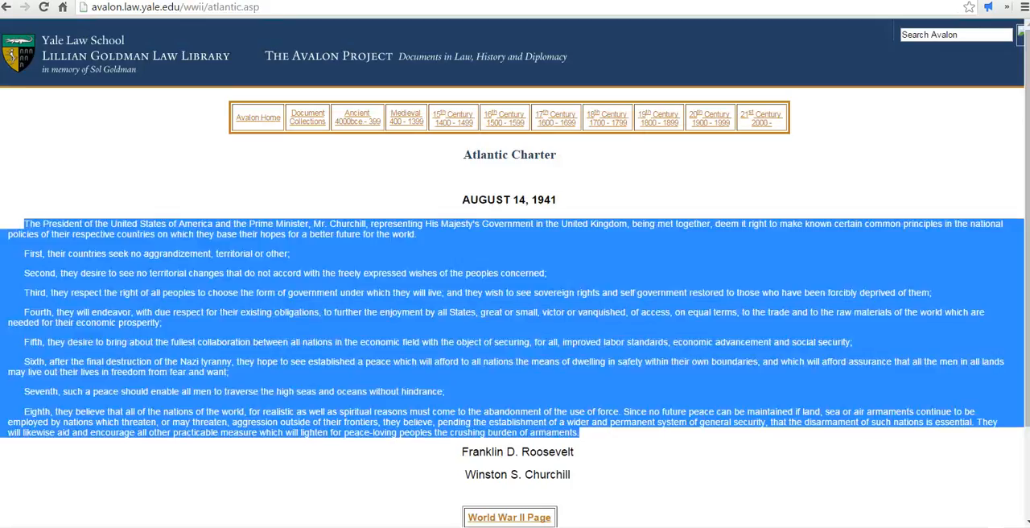
# Step: Select the charter's preamble through its 'Second' point as the passage to copy
pyautogui.click(45, 229)
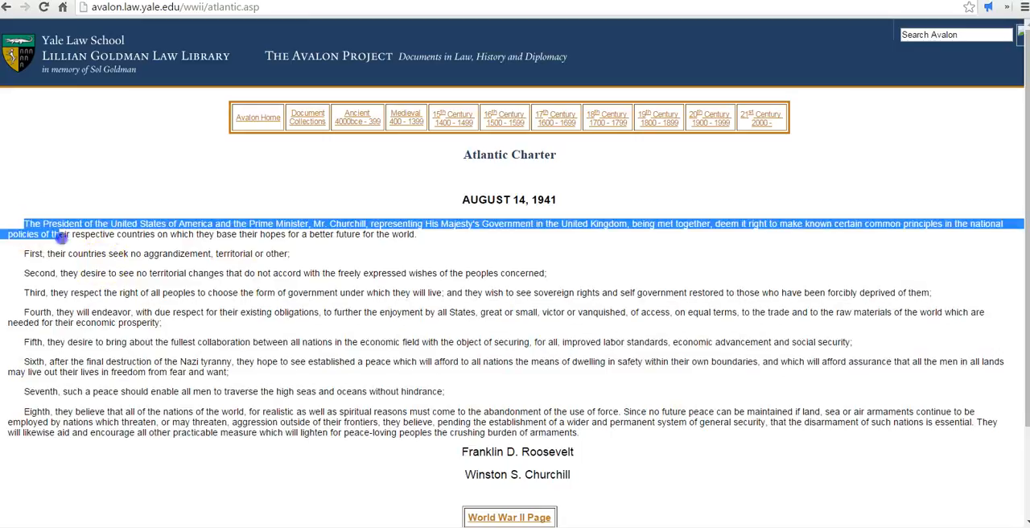
pyautogui.moveTo(58, 235); pyautogui.dragTo(547, 273)
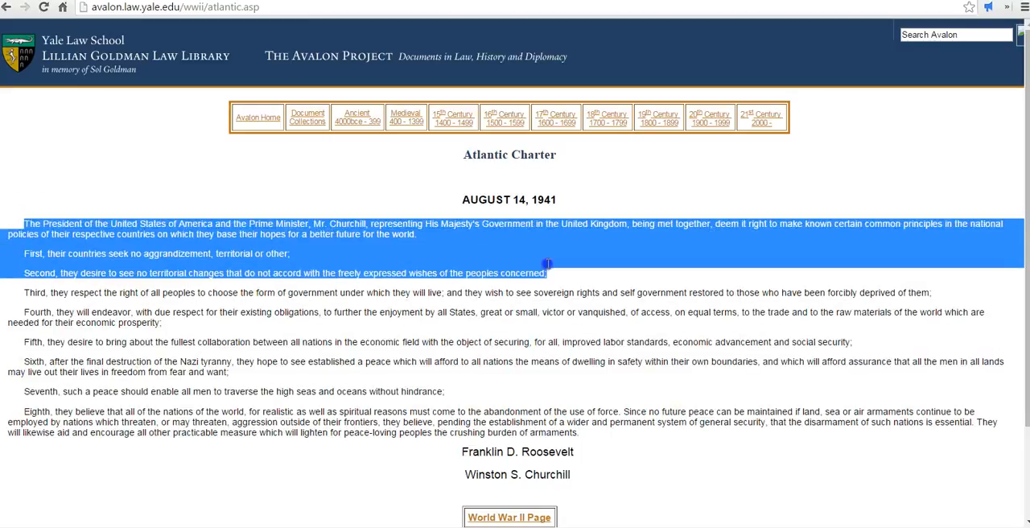
pyautogui.moveTo(547, 235)
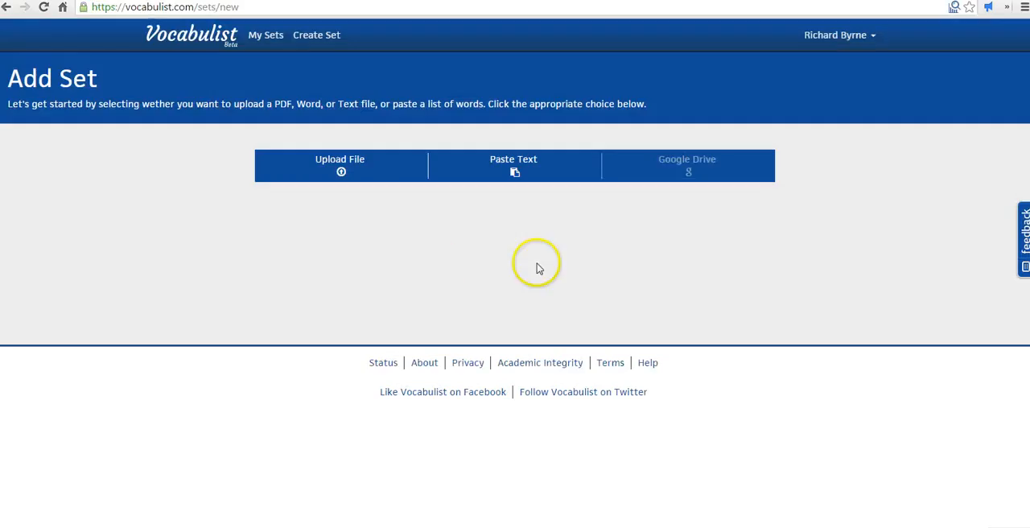
pyautogui.moveTo(562, 200)
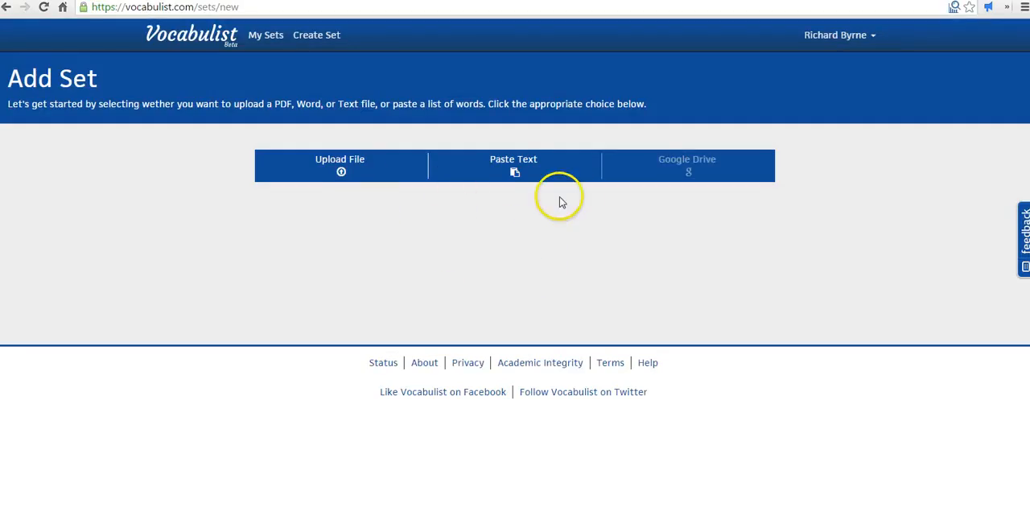
pyautogui.moveTo(513, 164)
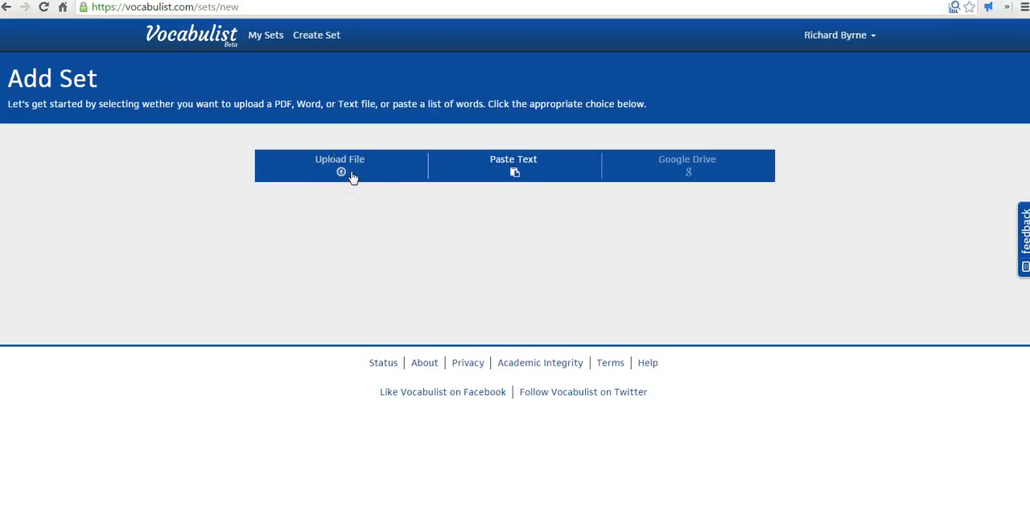
pyautogui.moveTo(643, 277)
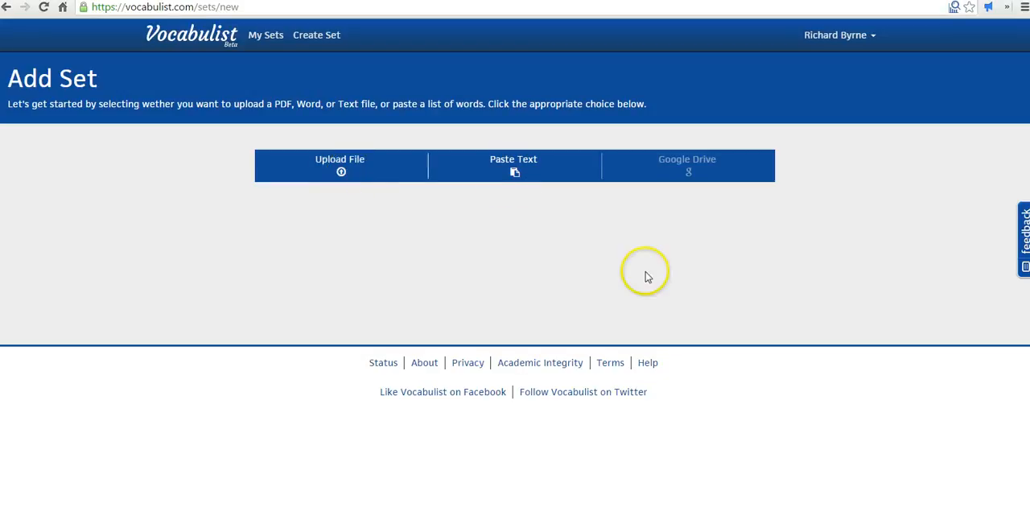
pyautogui.moveTo(724, 174)
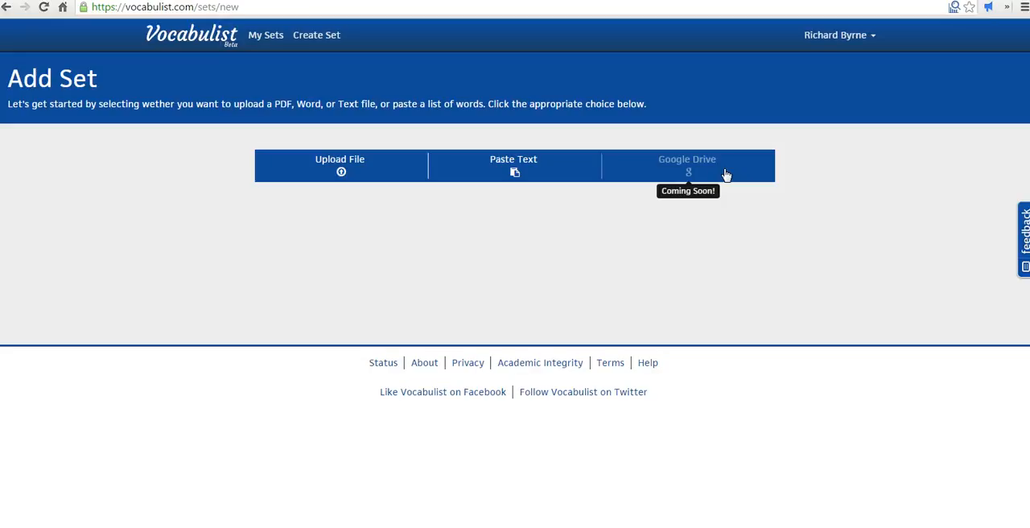
# Step: Start a new set from pasted text on Vocabulist's Add Set page
pyautogui.click(513, 164)
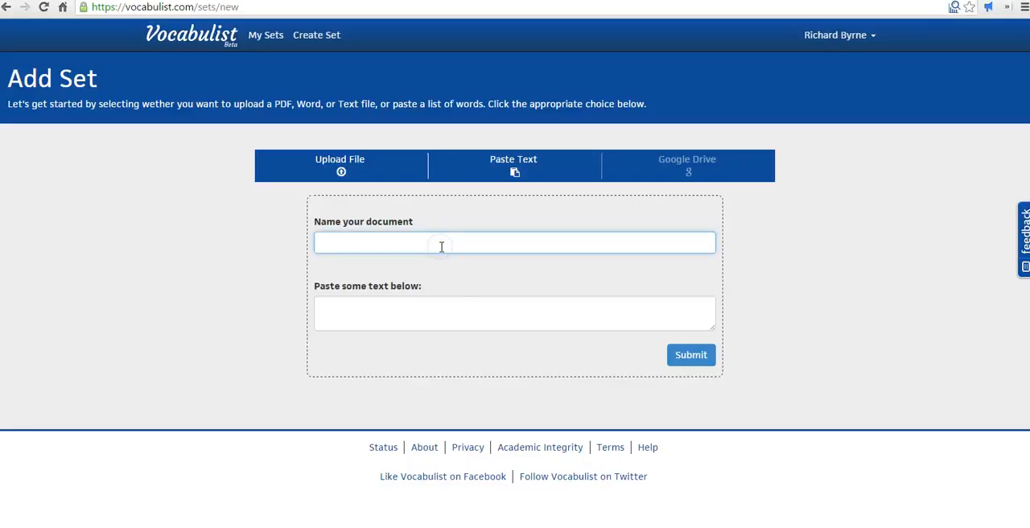
# Step: Name the document 'Atlantic Charter - Intro', paste the charter passage, and submit the set
pyautogui.write('Atl')
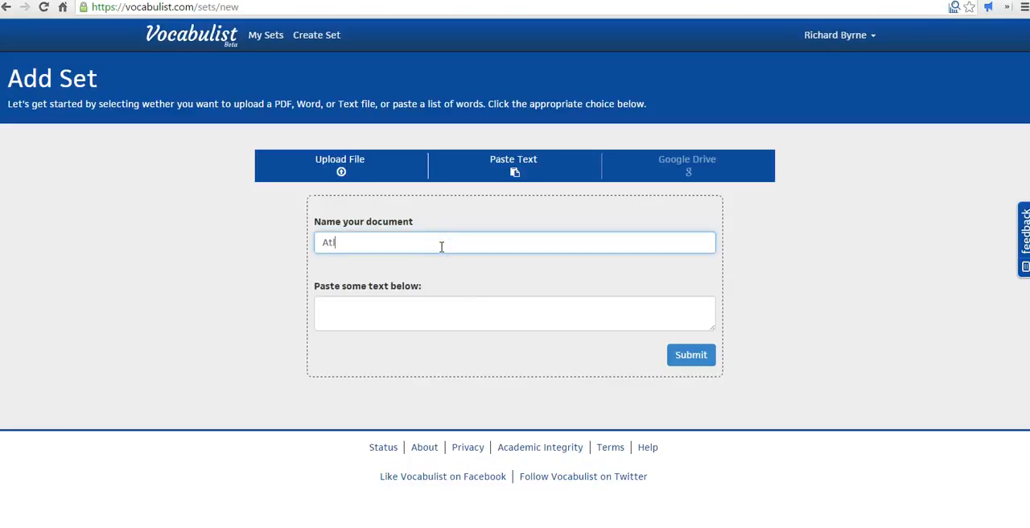
pyautogui.write('antic')
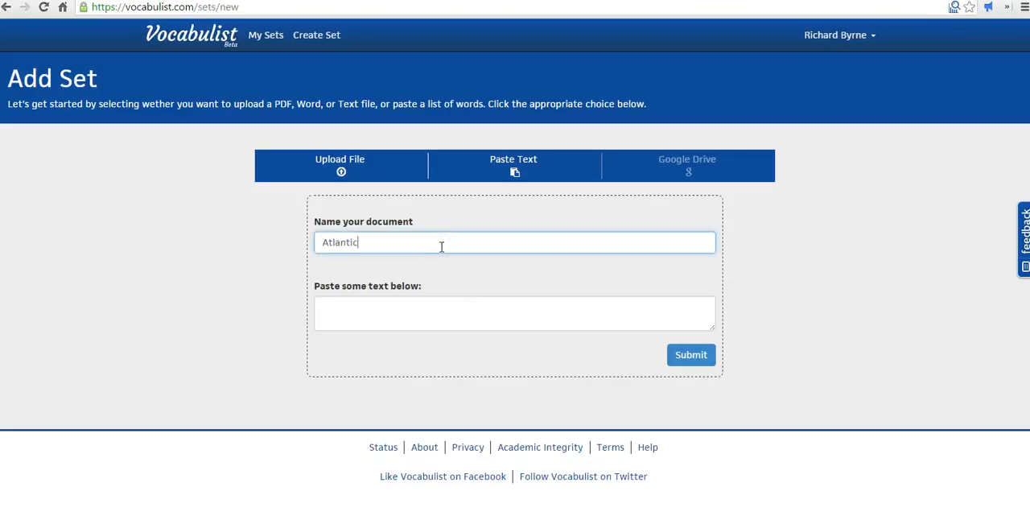
pyautogui.write('Charter')
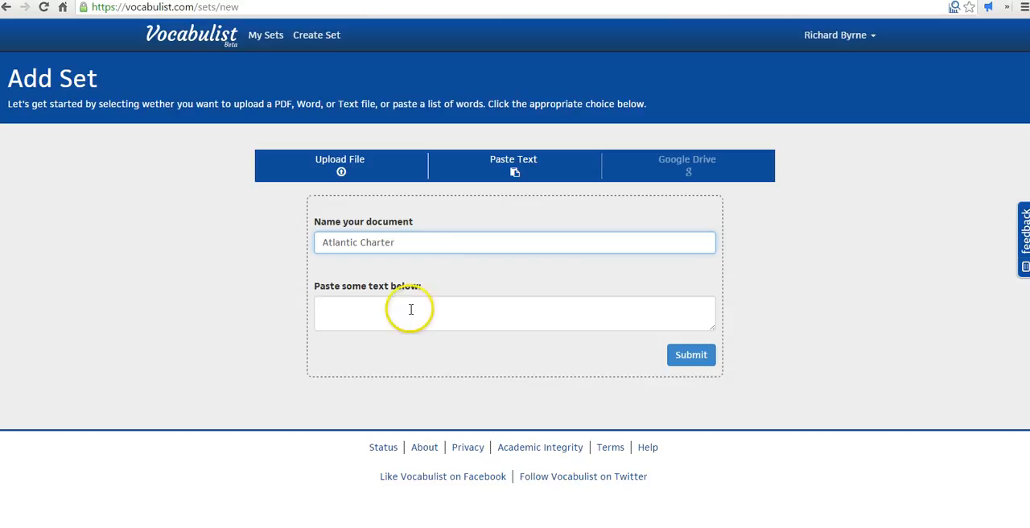
pyautogui.write('Second, they desire to see no territorial changes that do not accord with the freely expressed wishes of the peoples concerned.')
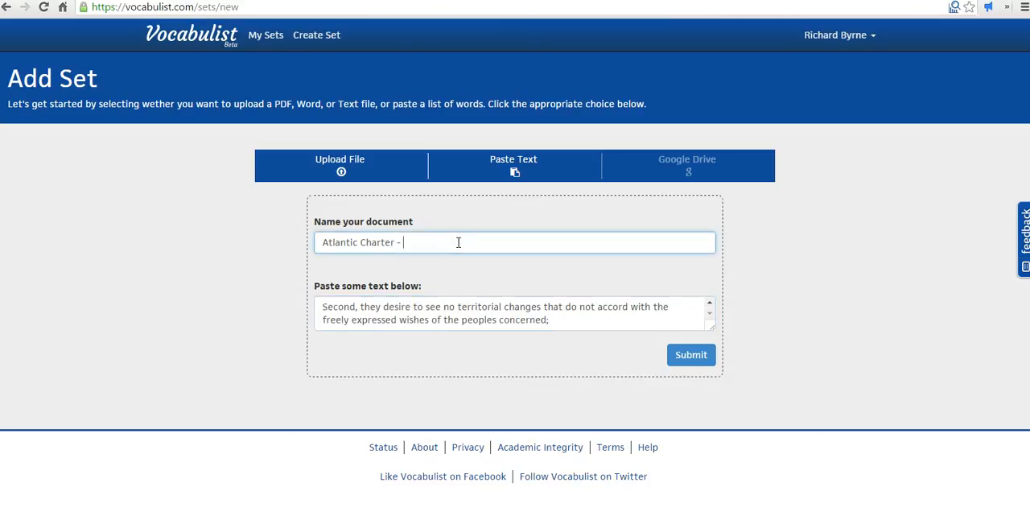
pyautogui.write('Intor')
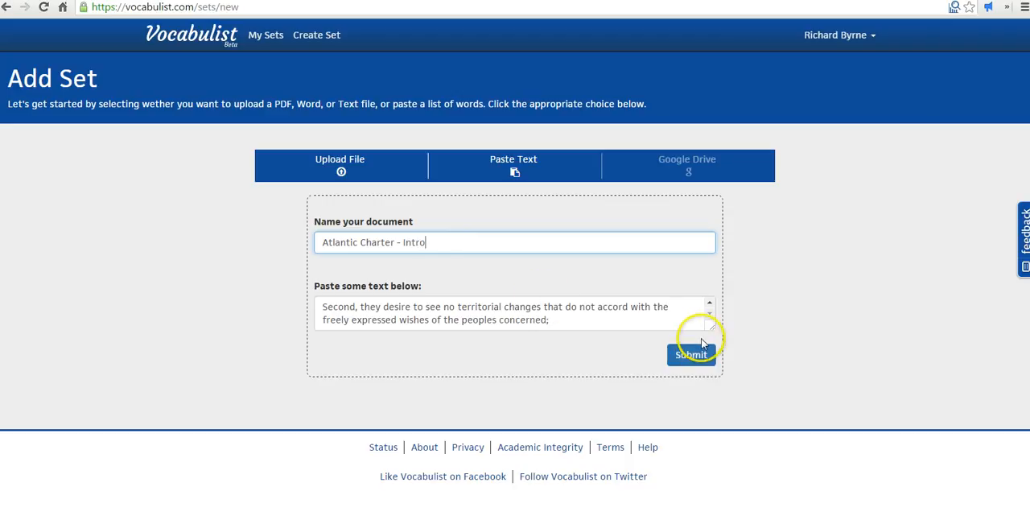
pyautogui.click(690, 354)
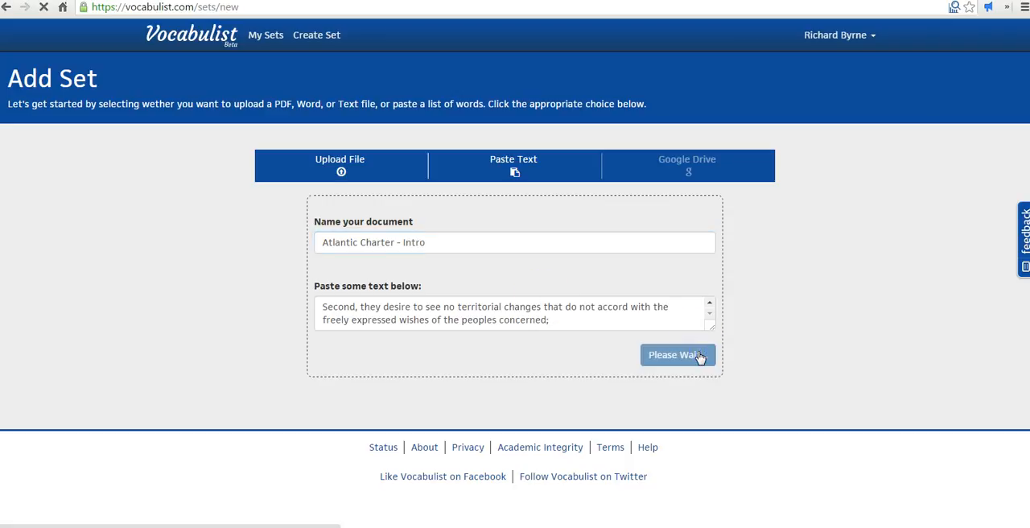
pyautogui.click(676, 354)
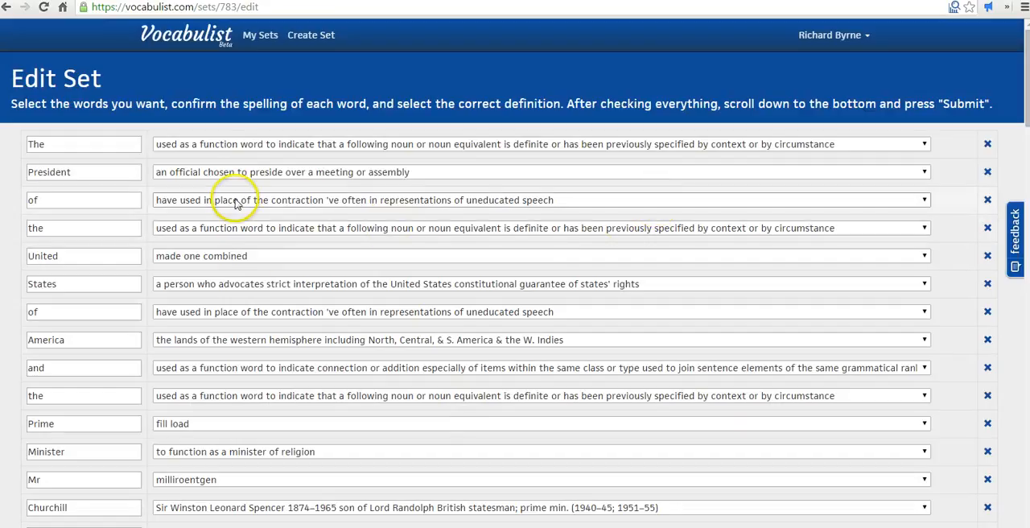
pyautogui.moveTo(351, 282)
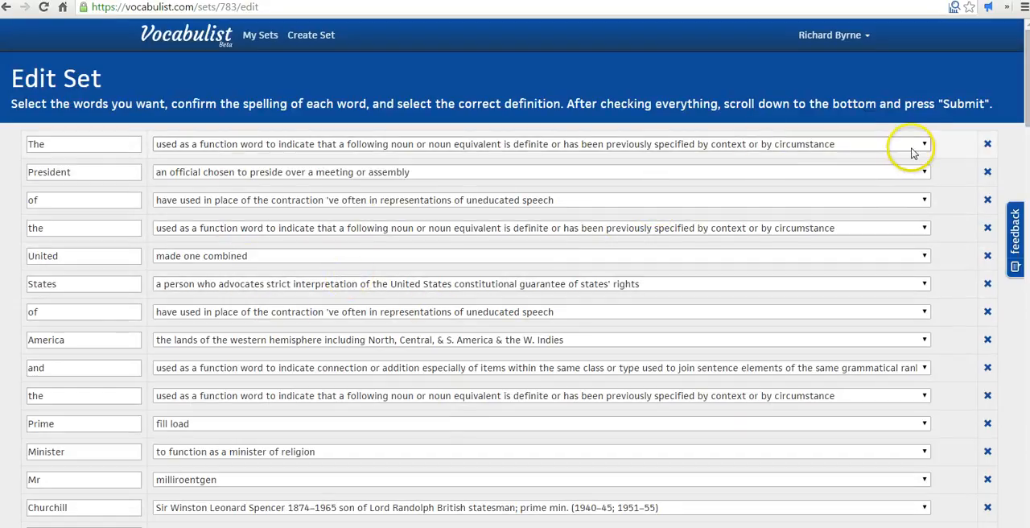
# Step: Choose the write-your-own option from President's suggested-definition dropdown
pyautogui.click(923, 145)
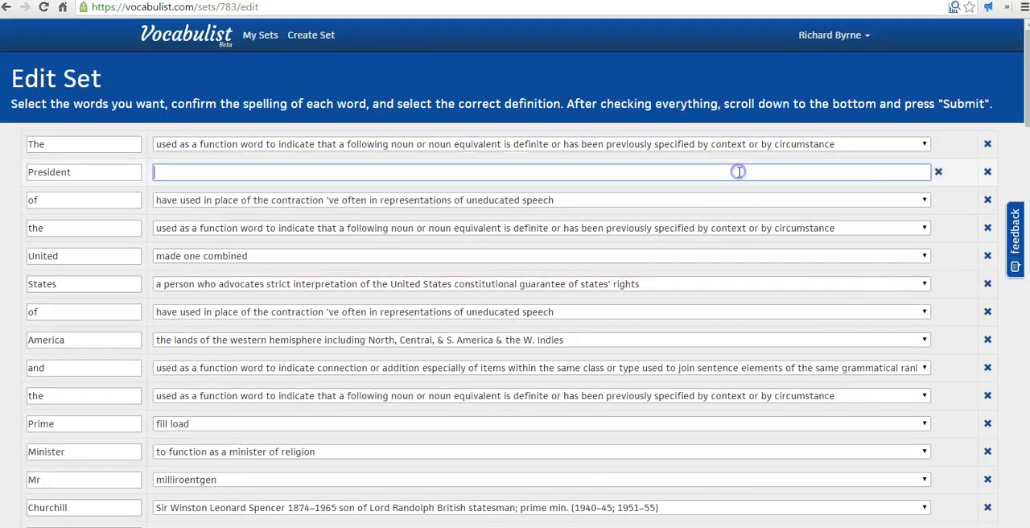
pyautogui.moveTo(739, 171)
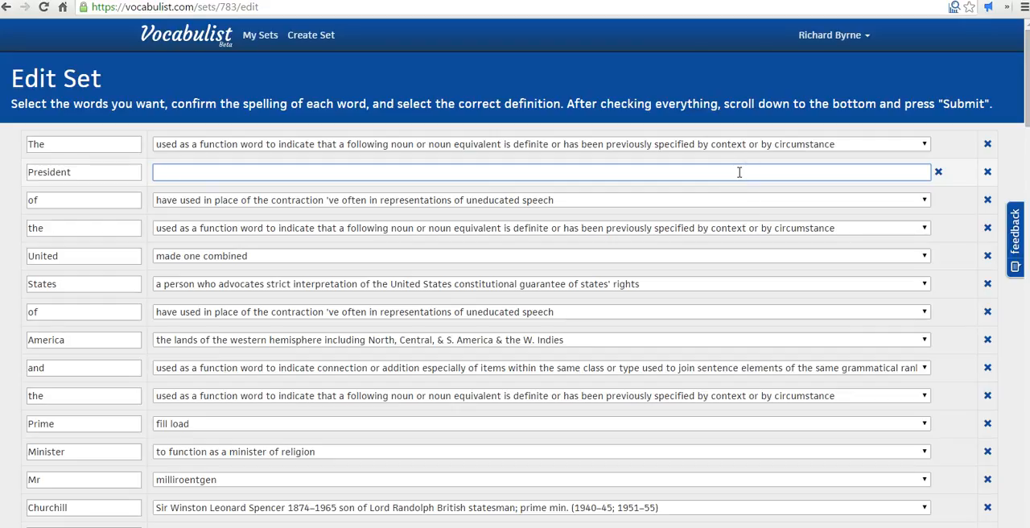
# Step: Enter 'chief executive of the united states' as President's custom definition
pyautogui.write('chief ex')
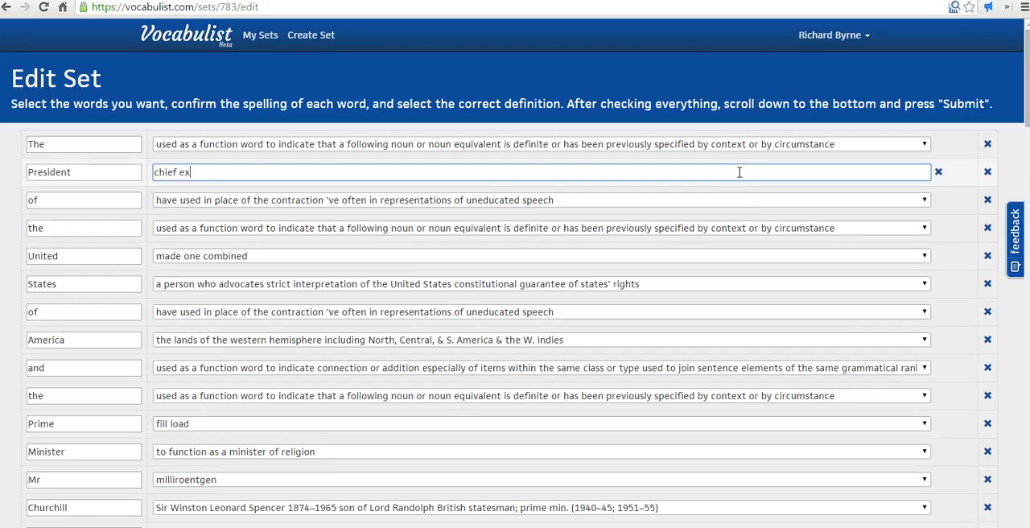
pyautogui.write('ecuti')
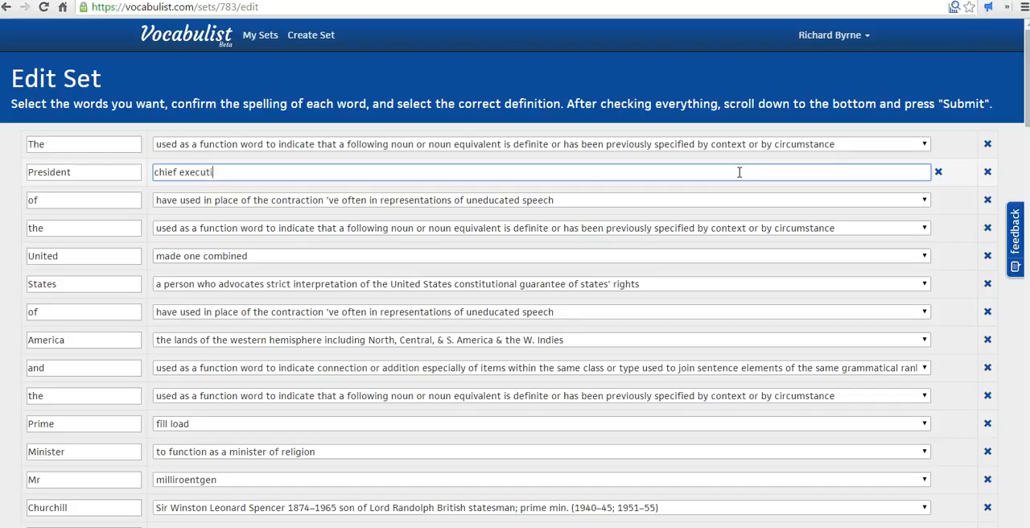
pyautogui.write('ve of the u')
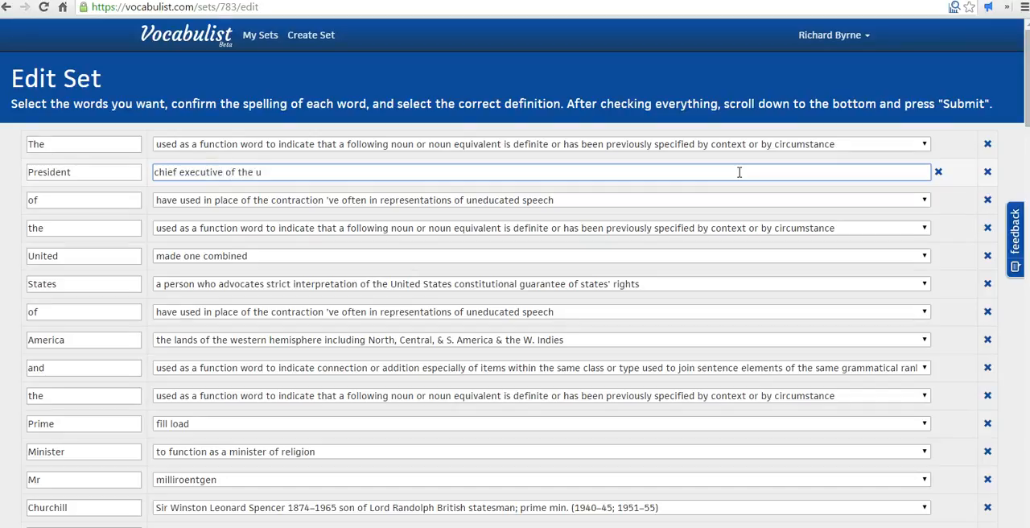
pyautogui.write('nited sta')
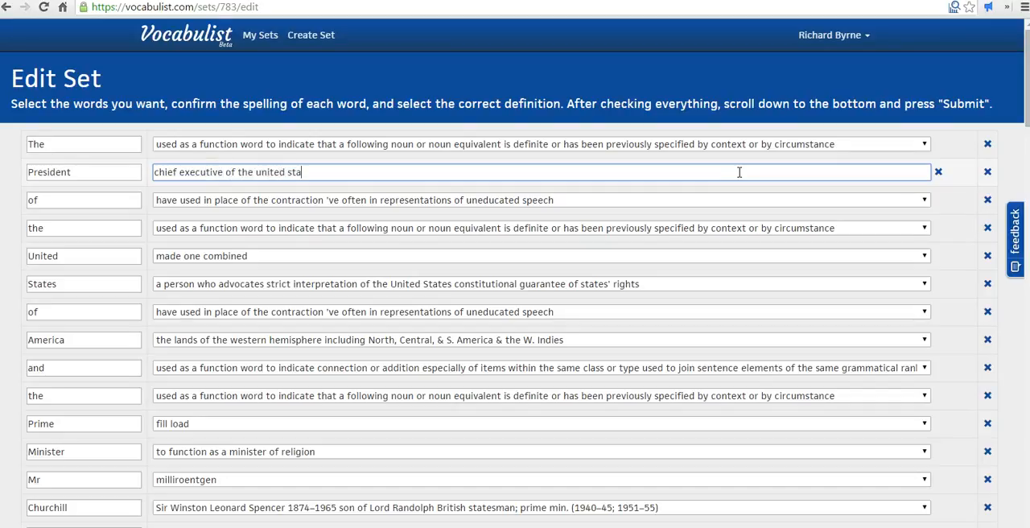
pyautogui.write('tes')
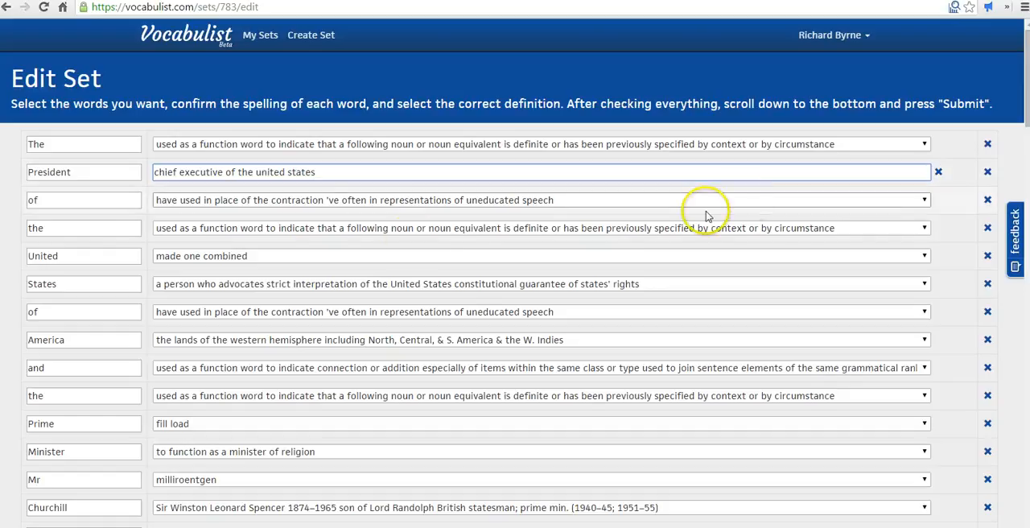
pyautogui.moveTo(358, 338)
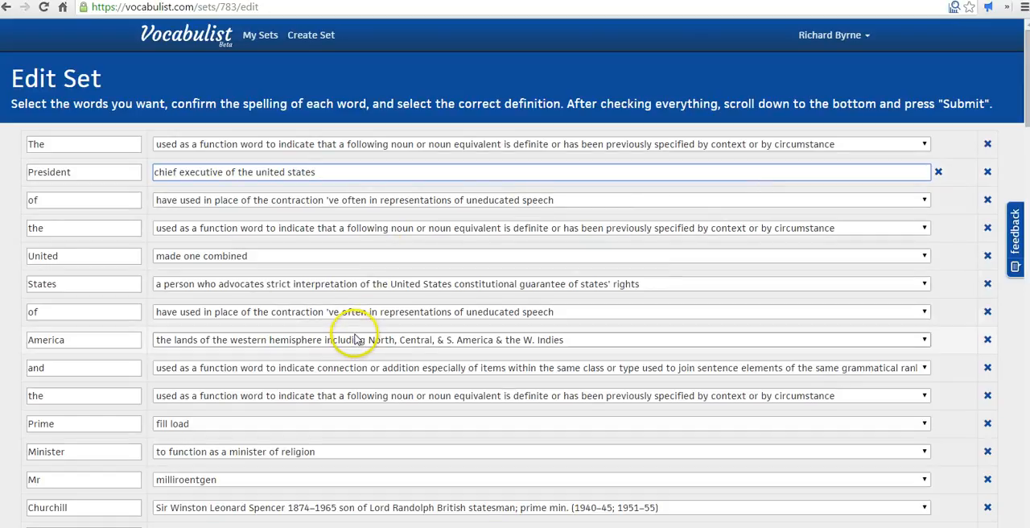
pyautogui.moveTo(437, 395)
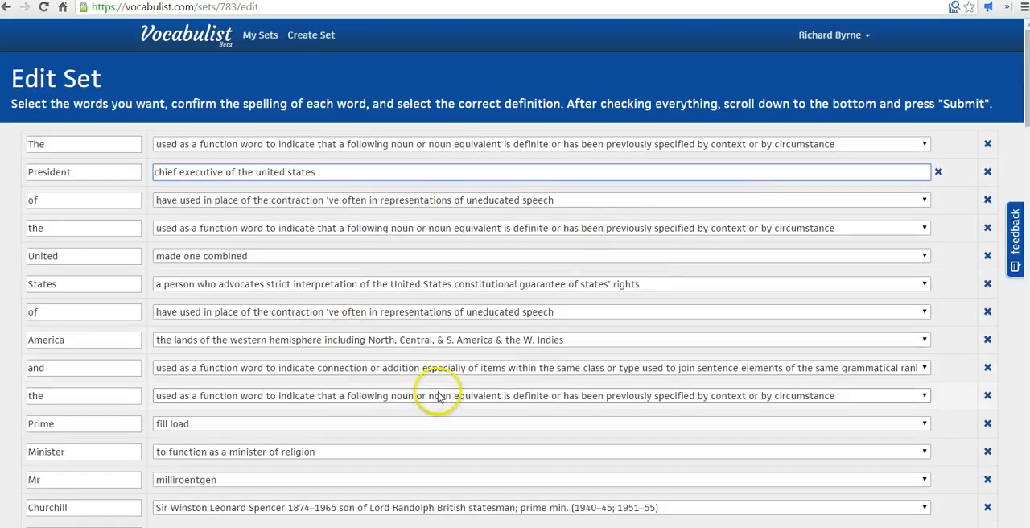
# Step: Delete the filler entries The, of, and, the and the stray undefined 's' from the word list
pyautogui.click(987, 143)
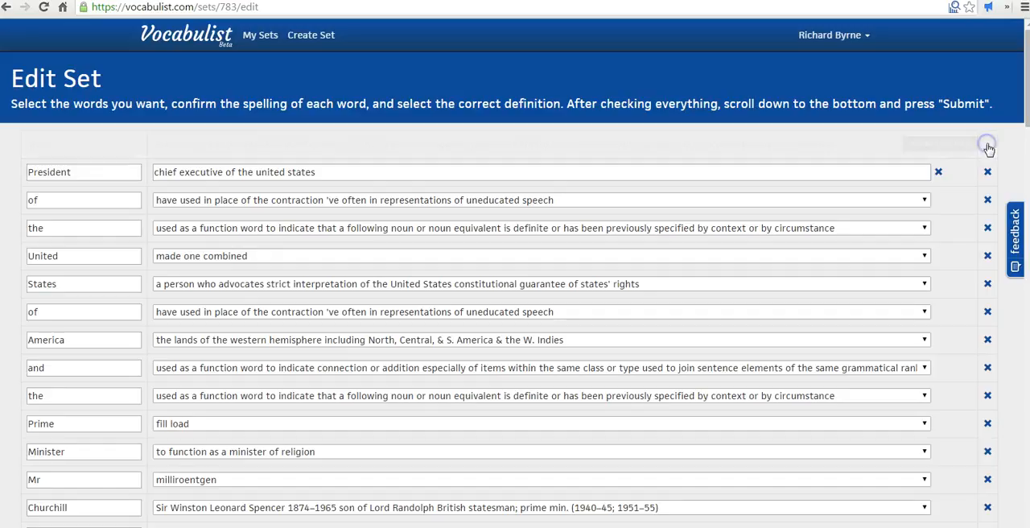
pyautogui.click(988, 171)
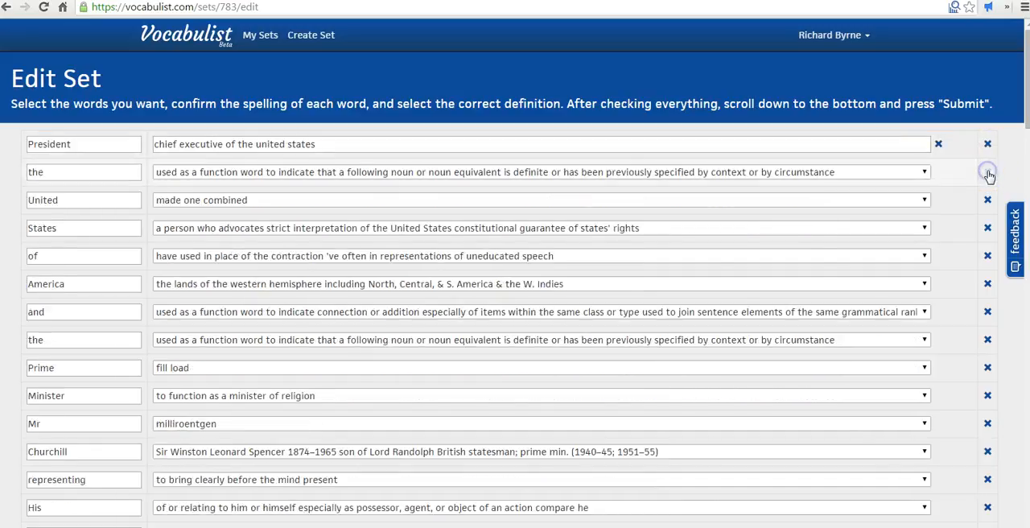
pyautogui.click(988, 171)
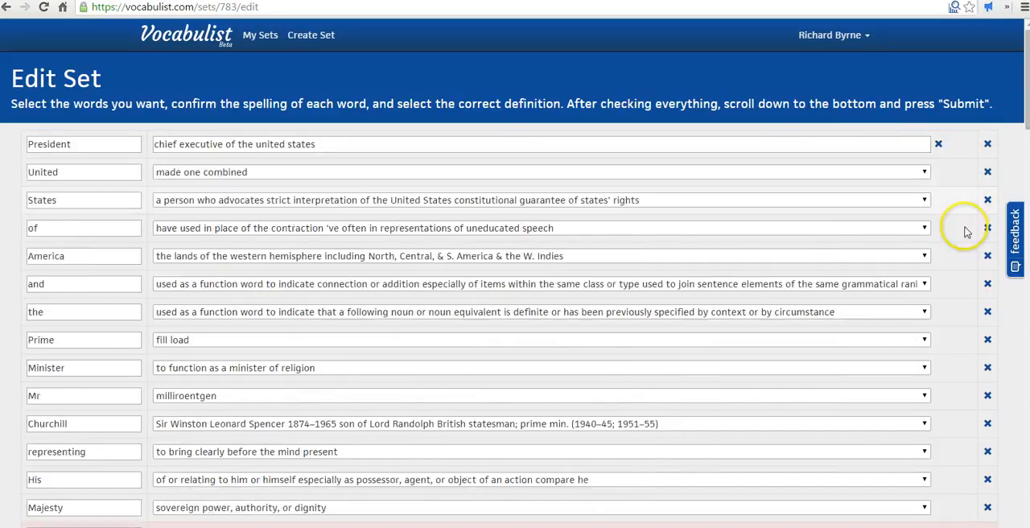
pyautogui.click(988, 228)
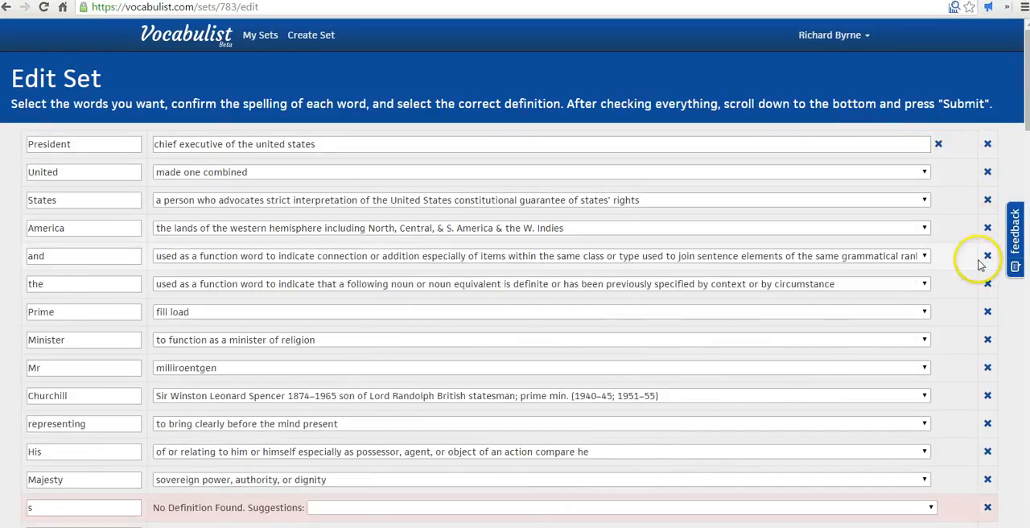
pyautogui.click(988, 256)
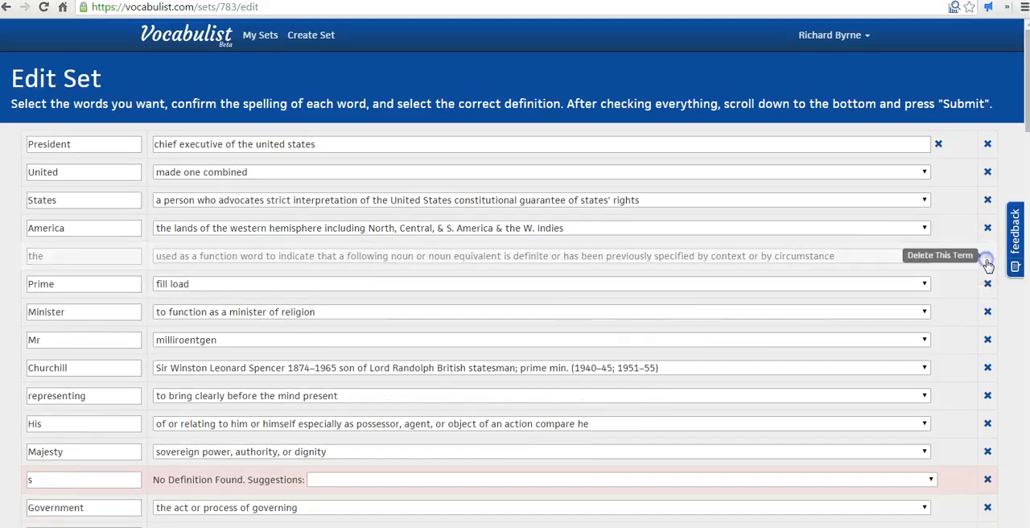
pyautogui.click(988, 254)
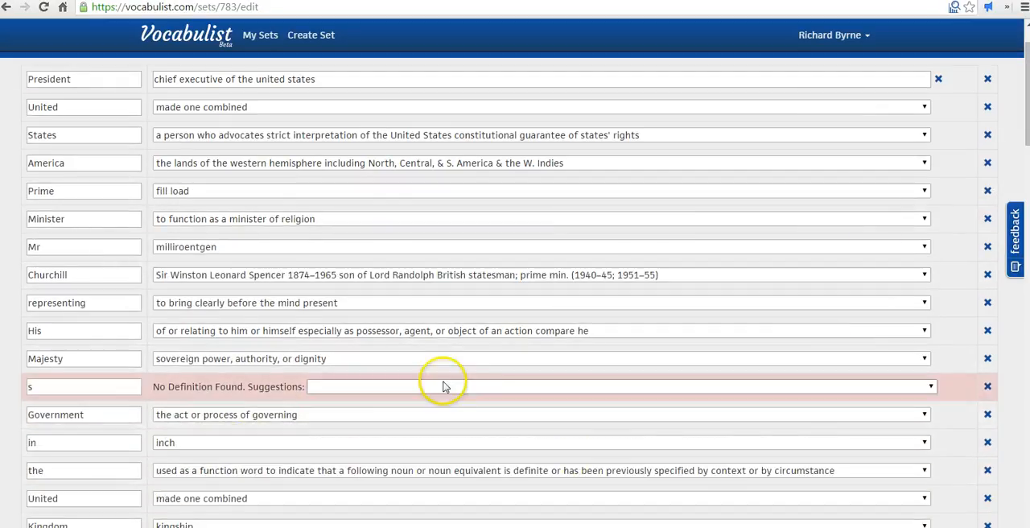
pyautogui.click(988, 387)
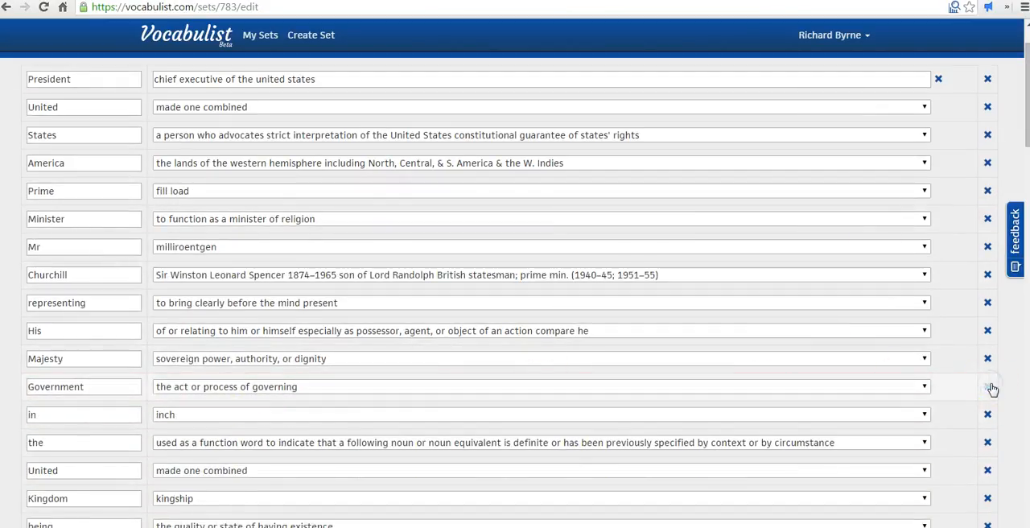
# Step: Submit the edited word list from the bottom of the Edit Set page to save the set
pyautogui.scroll(-3)
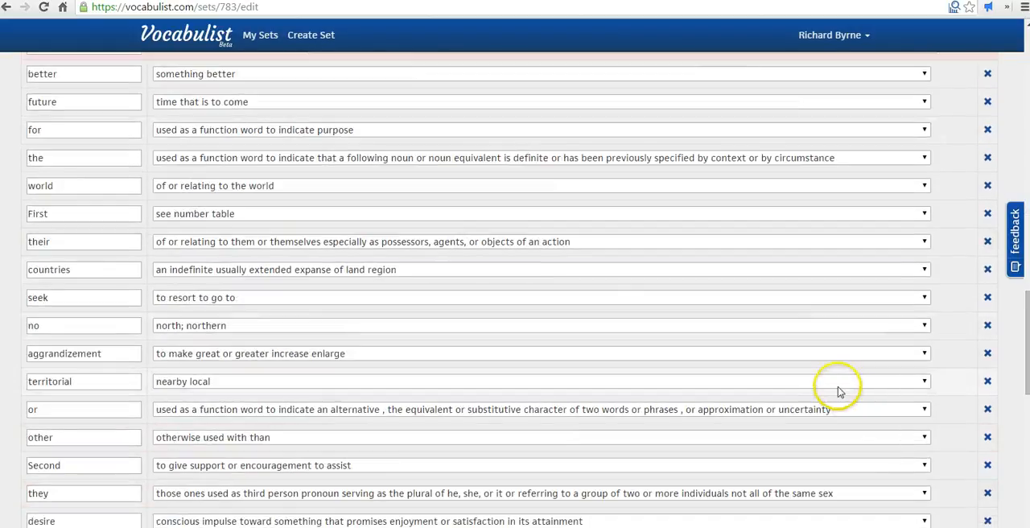
pyautogui.scroll(-3)
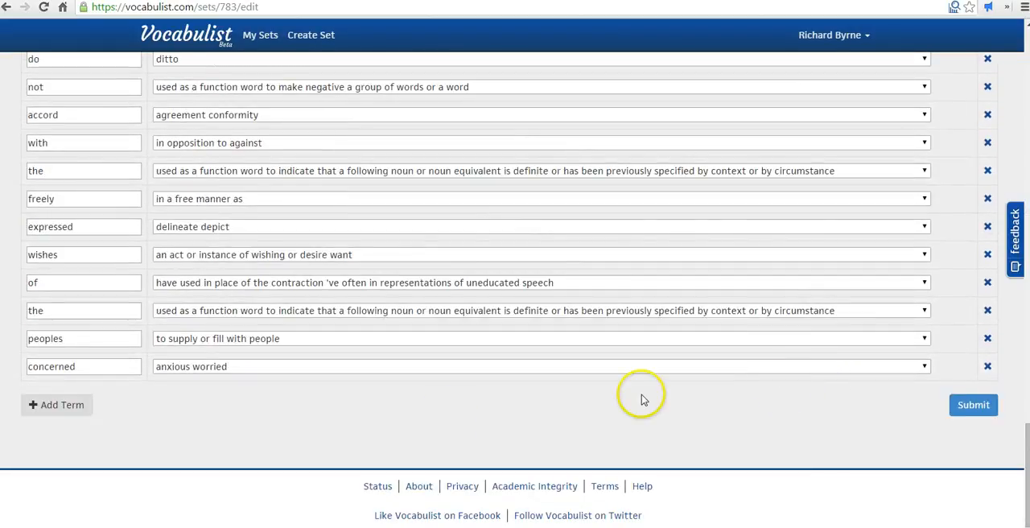
pyautogui.moveTo(42, 410)
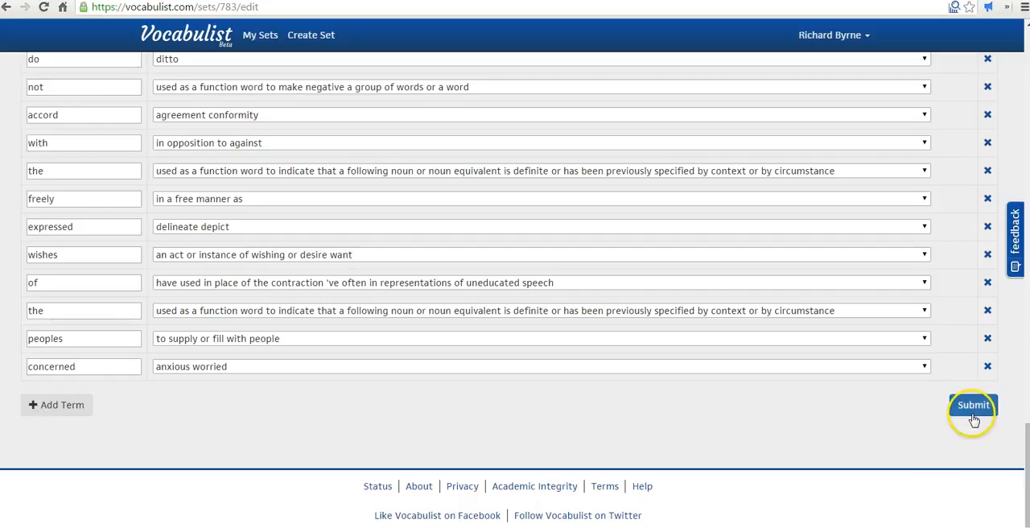
pyautogui.click(972, 406)
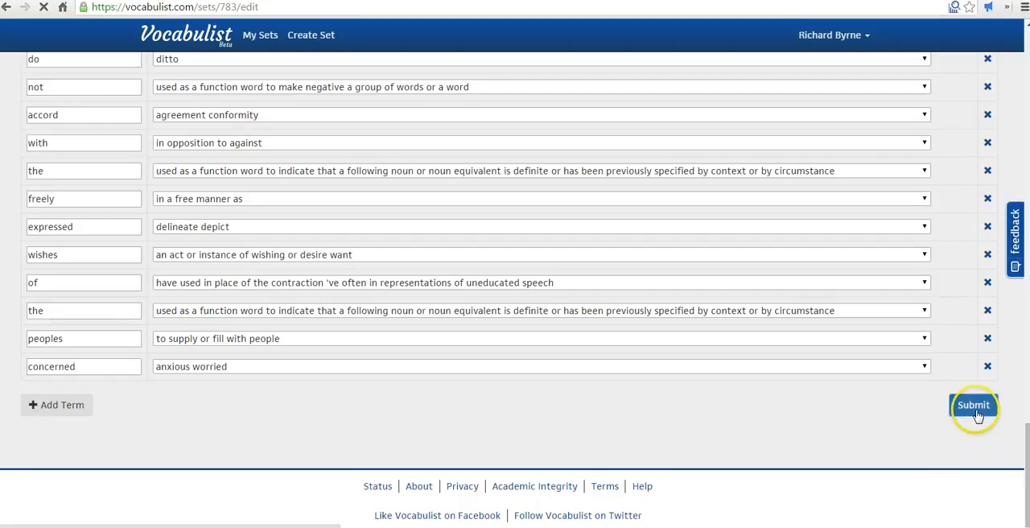
pyautogui.click(972, 405)
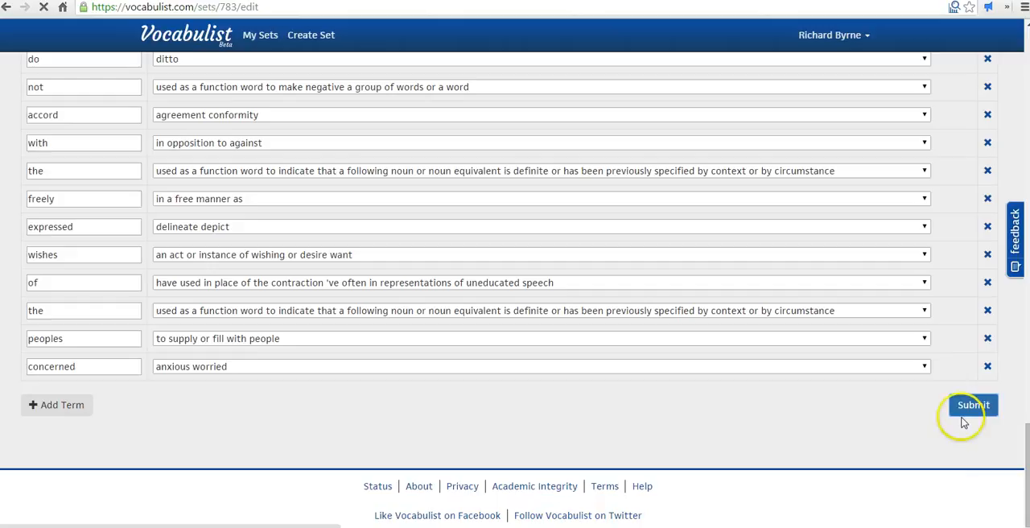
pyautogui.click(972, 406)
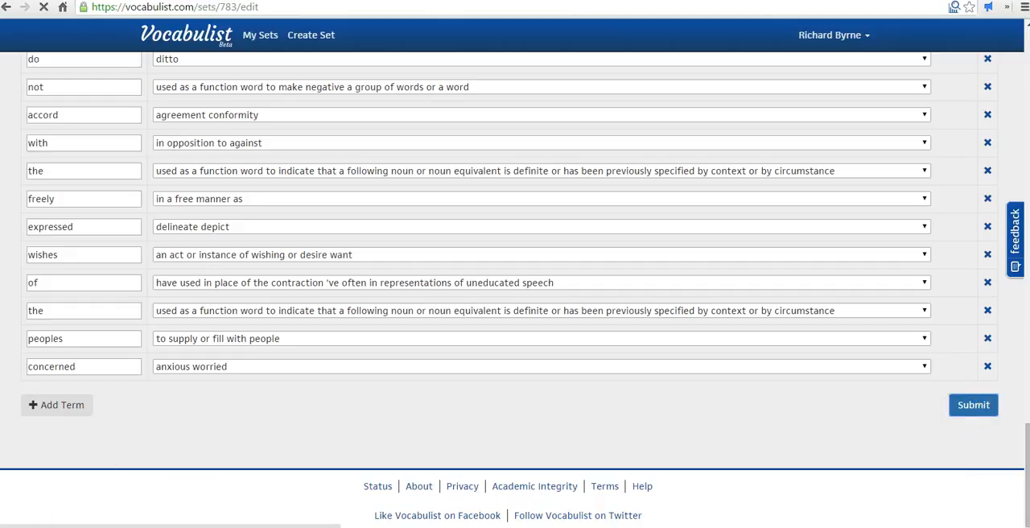
pyautogui.click(972, 406)
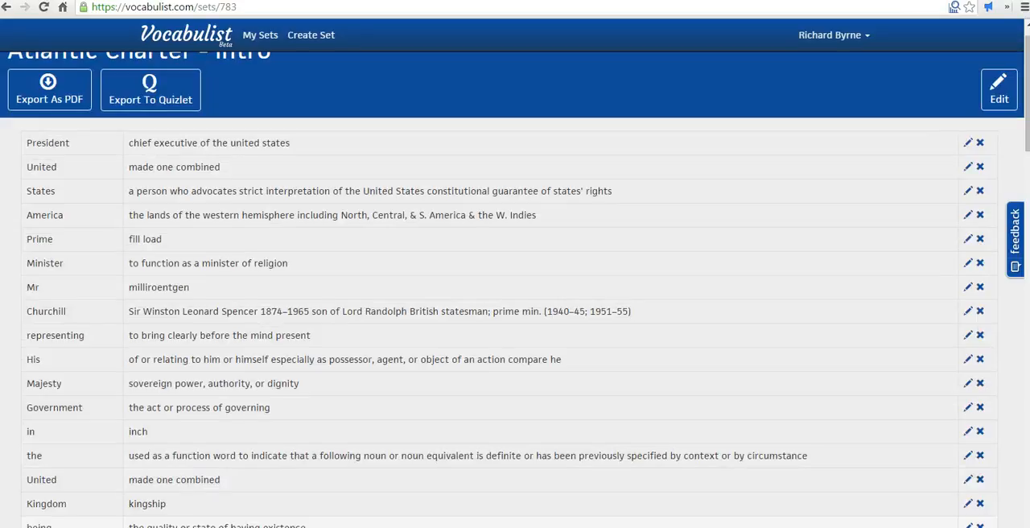
# Step: Review the saved Atlantic Charter - Intro set page with its terms and definitions
pyautogui.scroll(3)
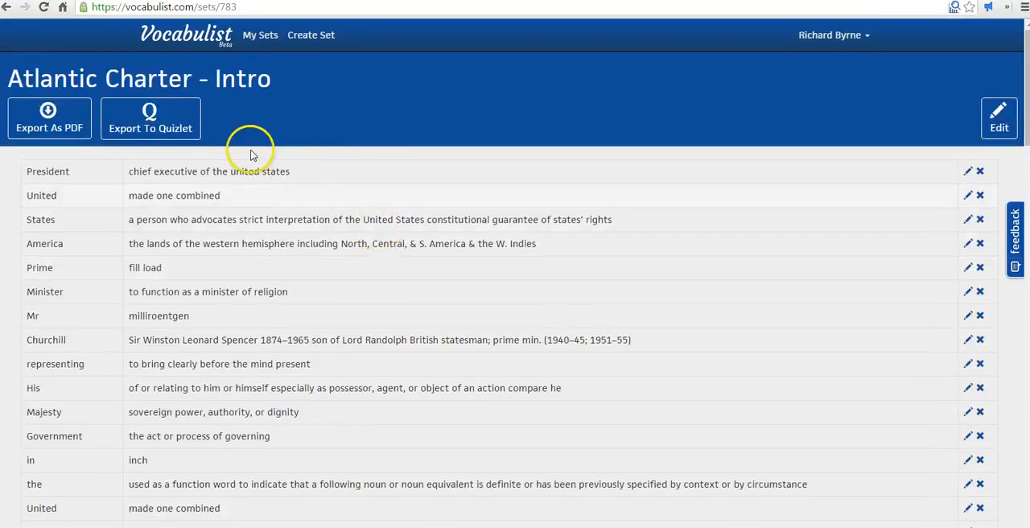
pyautogui.moveTo(151, 120)
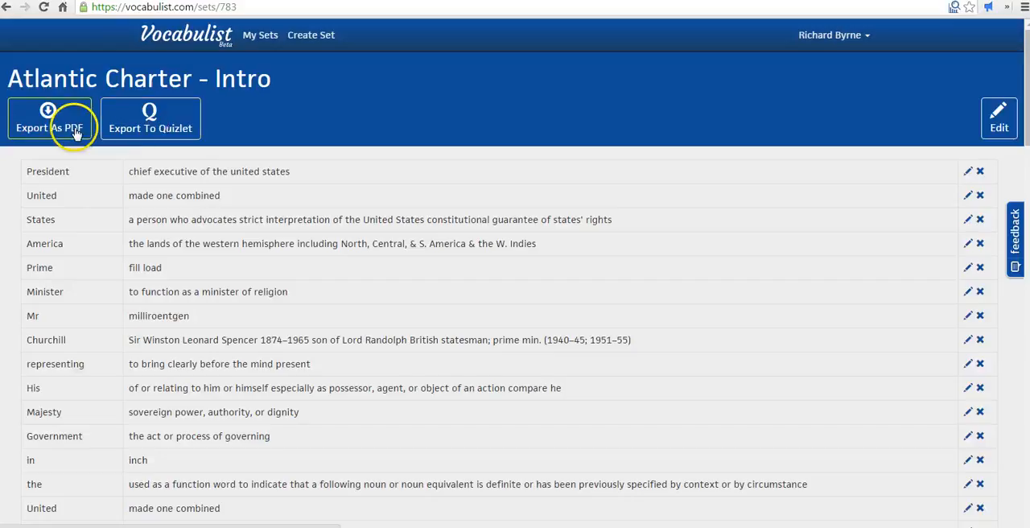
pyautogui.moveTo(920, 209)
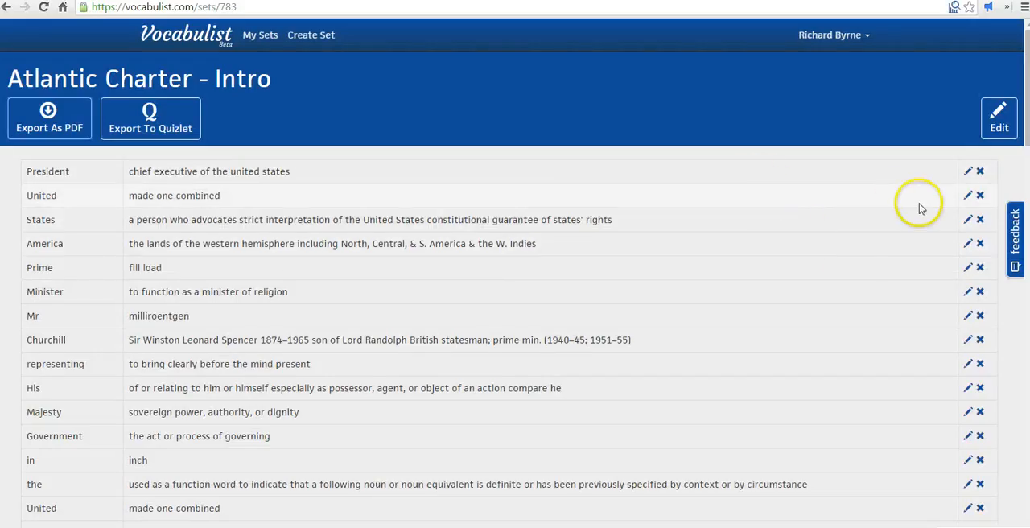
pyautogui.moveTo(840, 233)
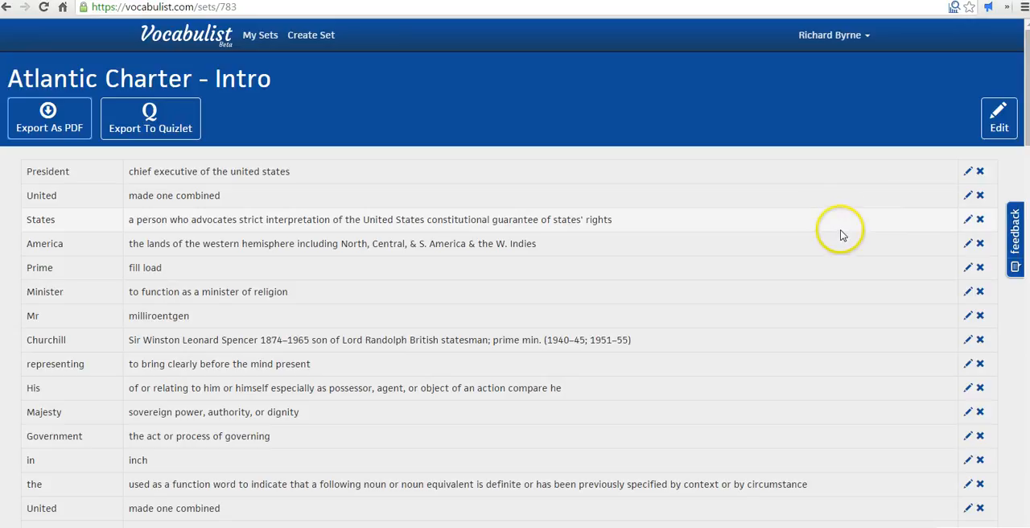
pyautogui.moveTo(773, 213)
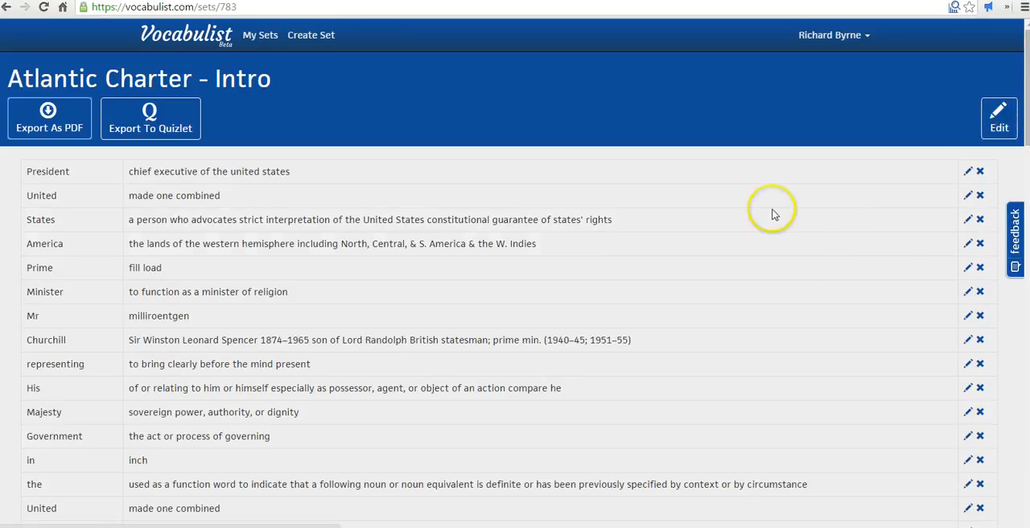
pyautogui.moveTo(763, 201)
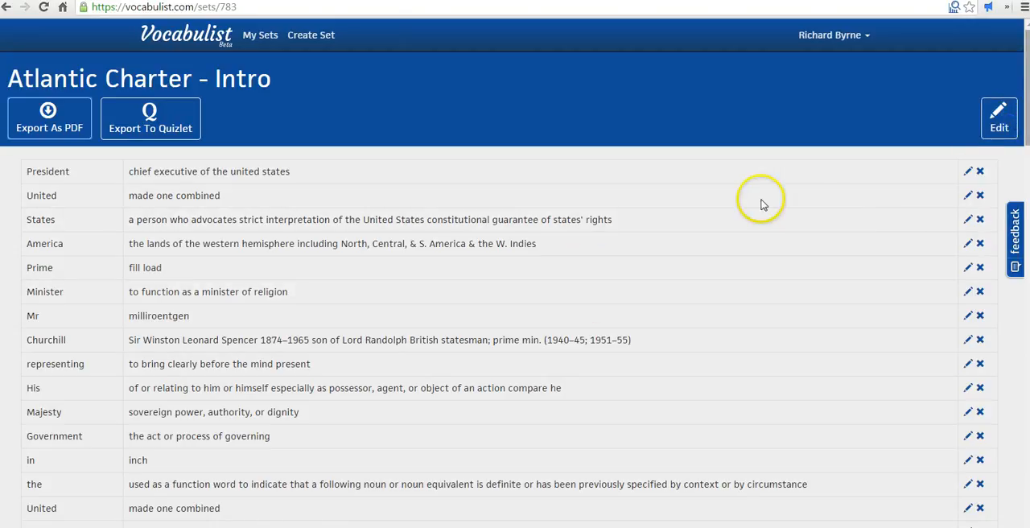
pyautogui.click(998, 116)
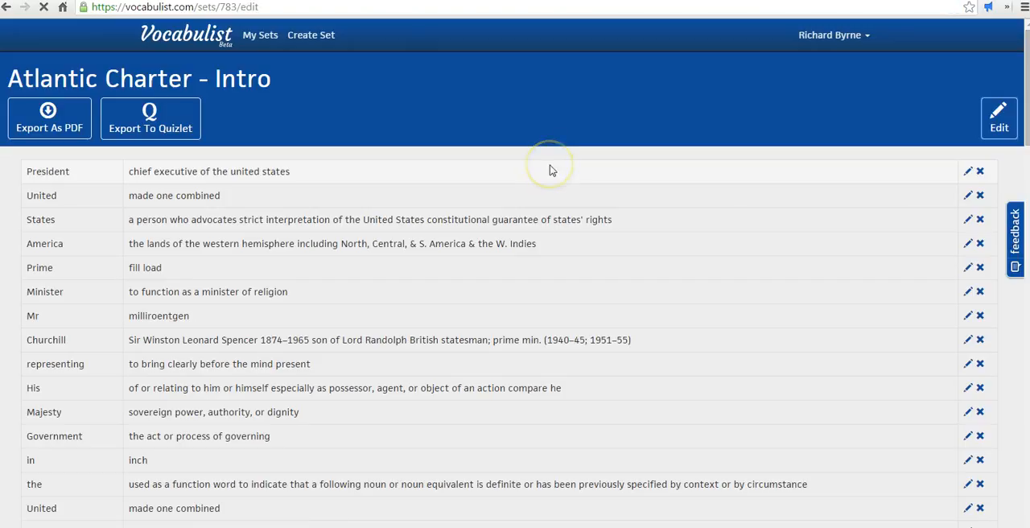
pyautogui.click(997, 118)
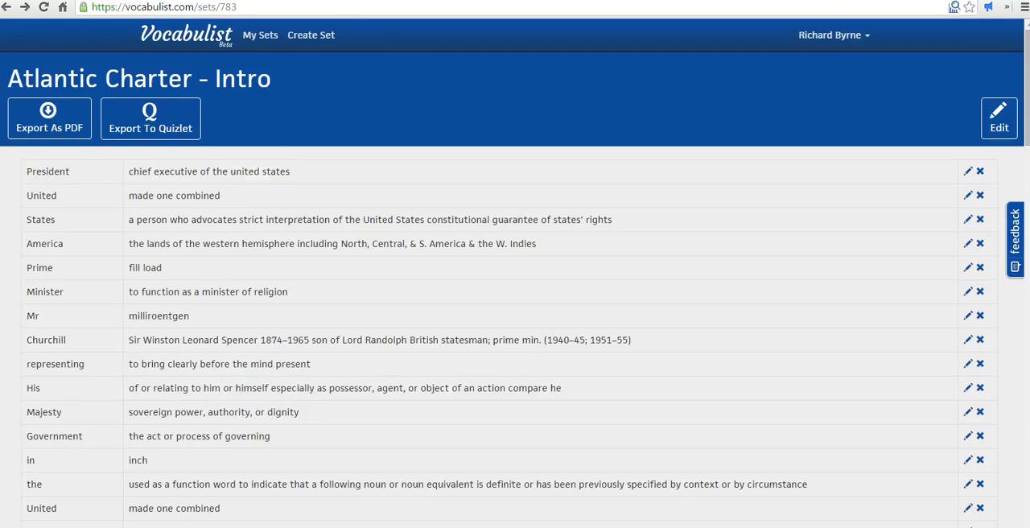
# Step: Export the set as a PDF study sheet and scroll through its term and definition pages
pyautogui.click(48, 117)
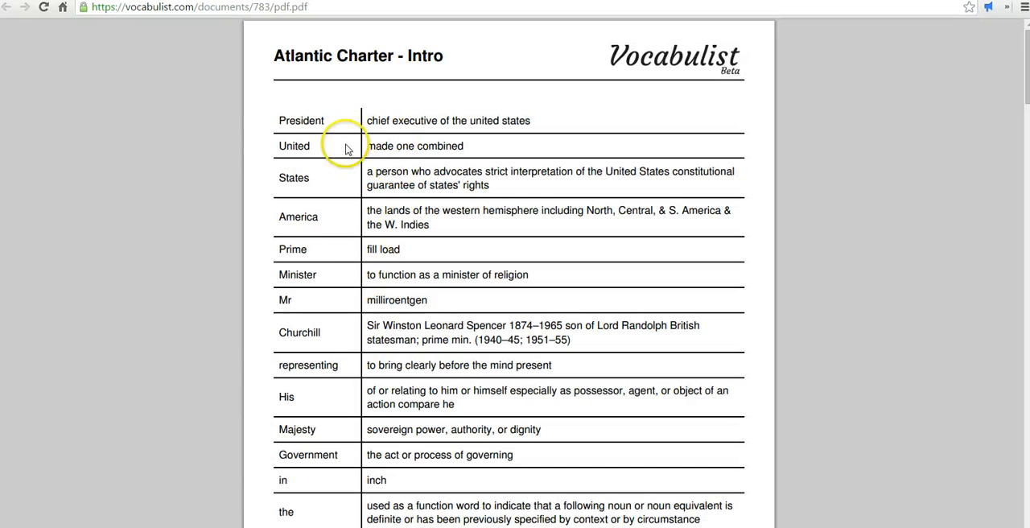
pyautogui.scroll(-3)
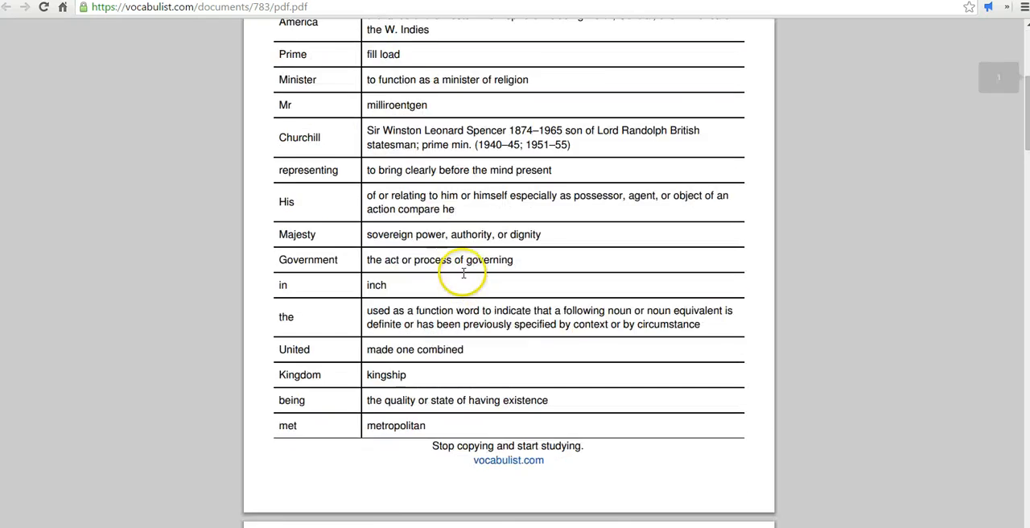
pyautogui.scroll(-3)
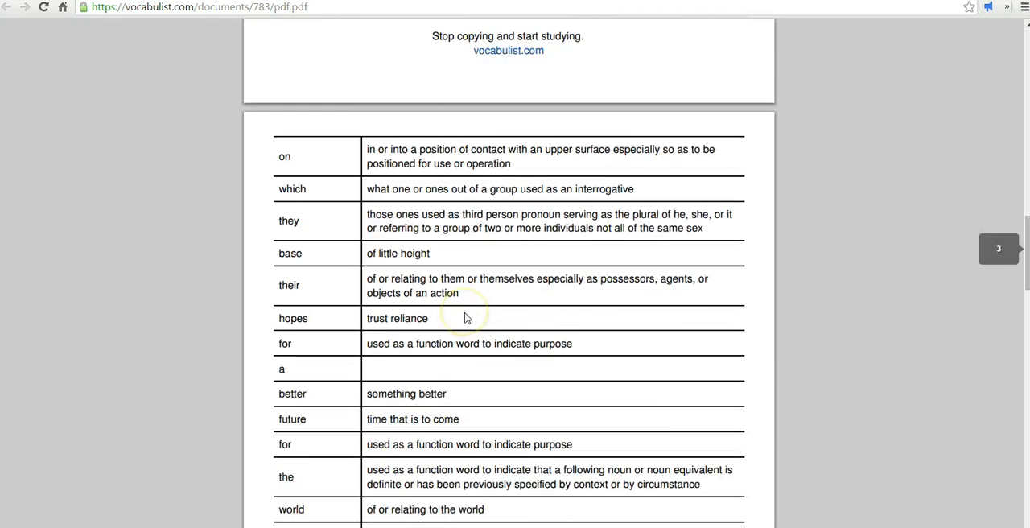
pyautogui.scroll(-3)
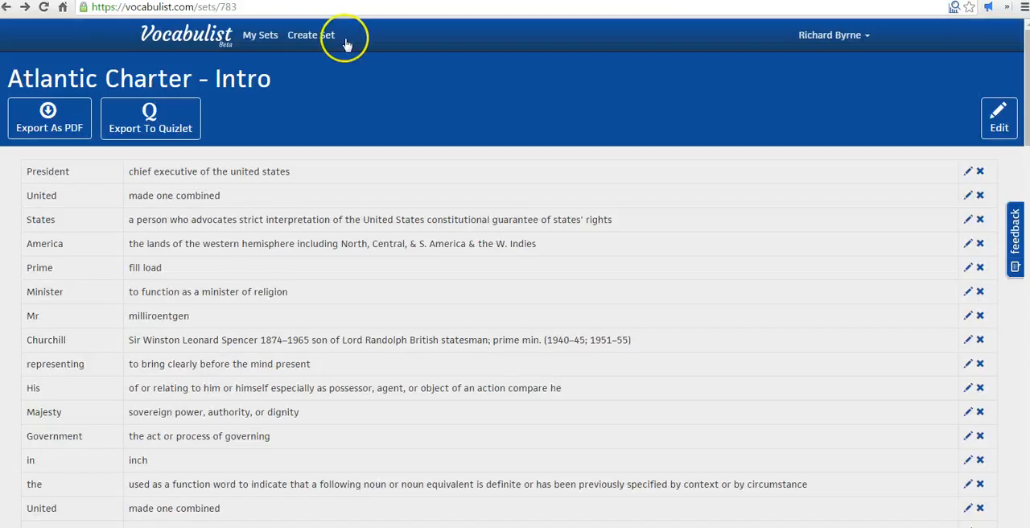
pyautogui.moveTo(261, 35)
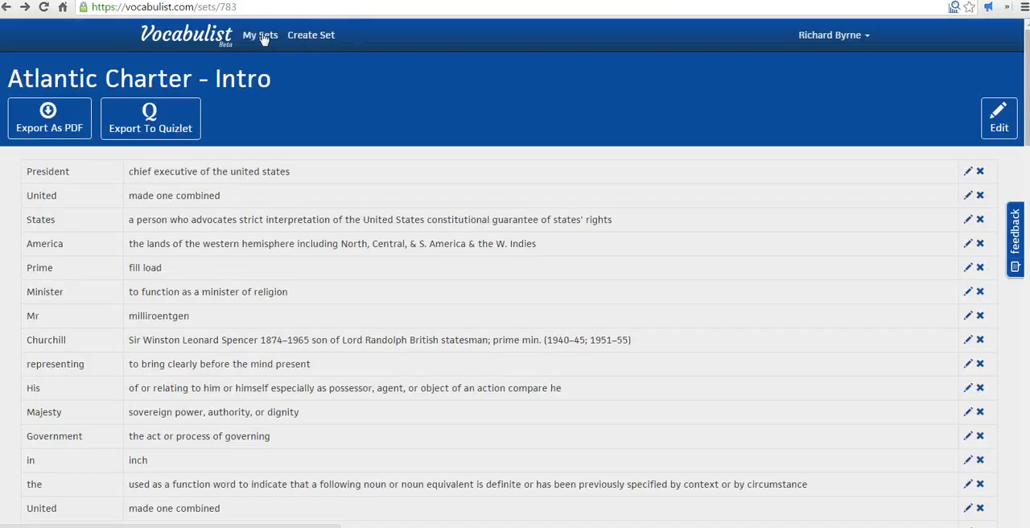
# Step: Show the My Sets list with 'Atlantic Charter - Intro' as the newest entry
pyautogui.click(259, 36)
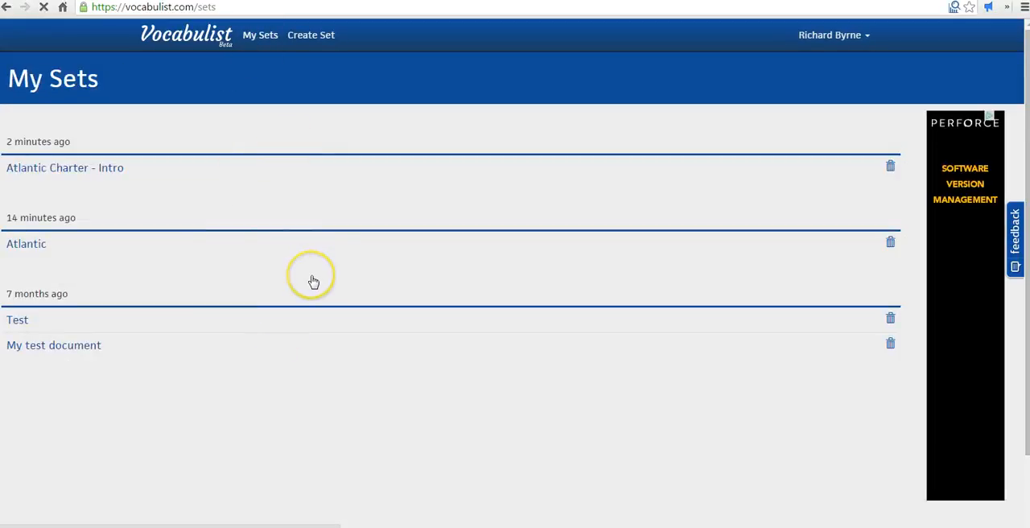
pyautogui.moveTo(261, 219)
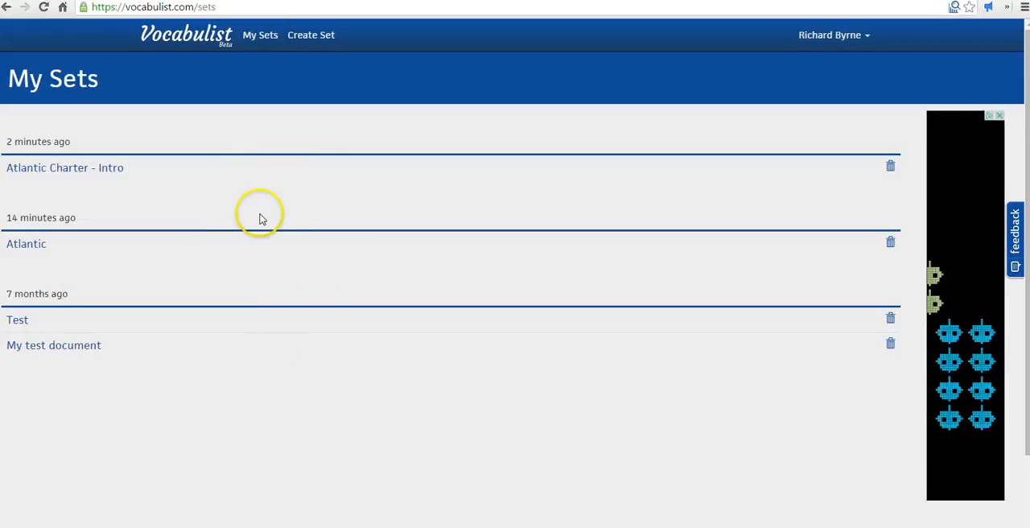
pyautogui.click(186, 35)
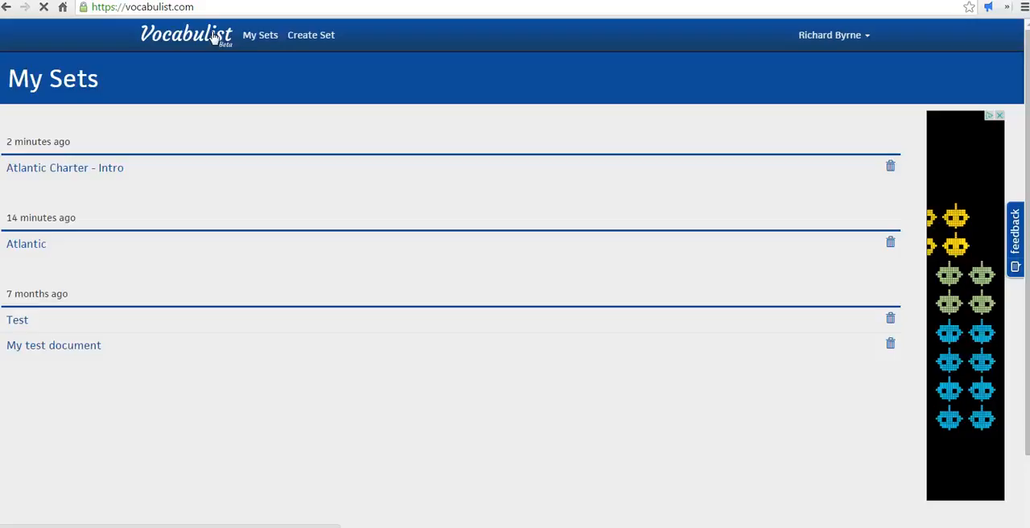
# Step: Return to the Vocabulist home page with its sign-up and how-to sections
pyautogui.click(186, 35)
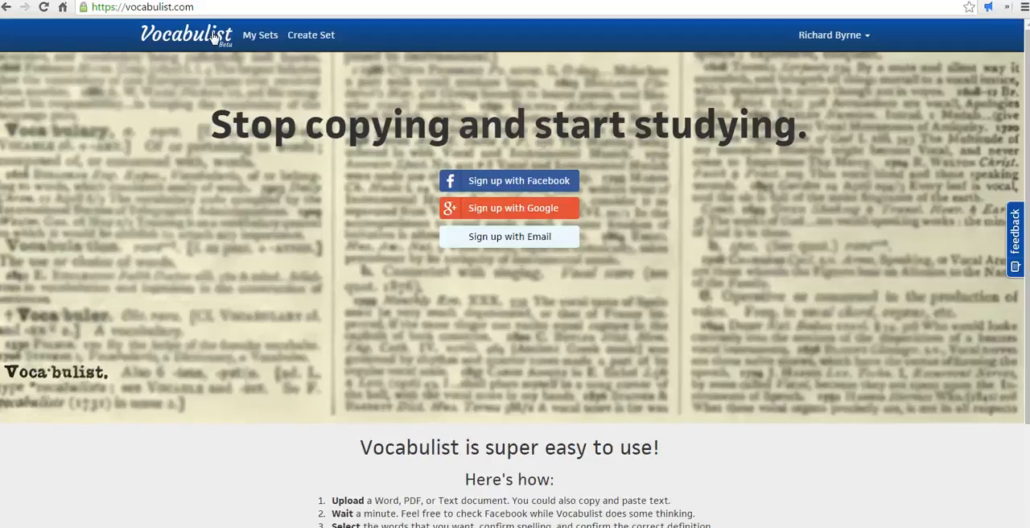
pyautogui.moveTo(271, 471)
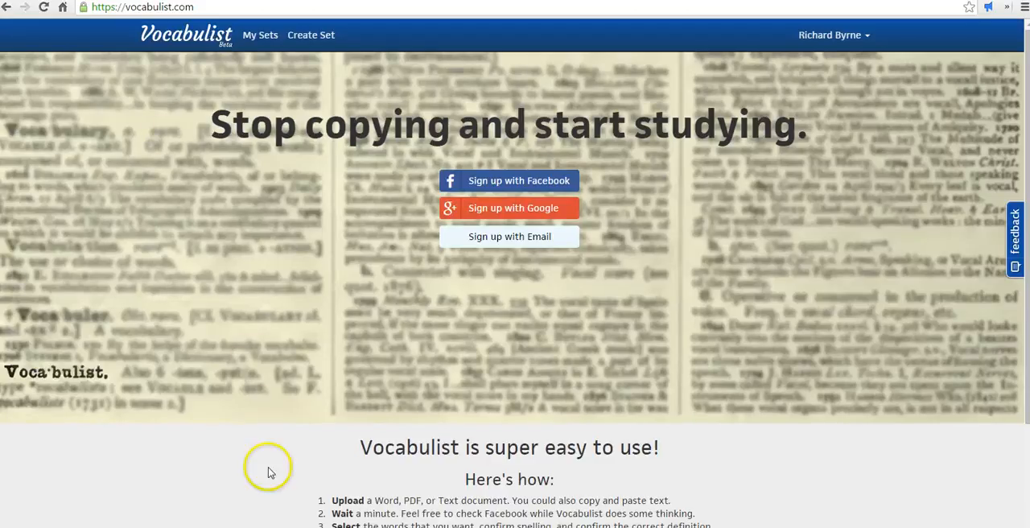